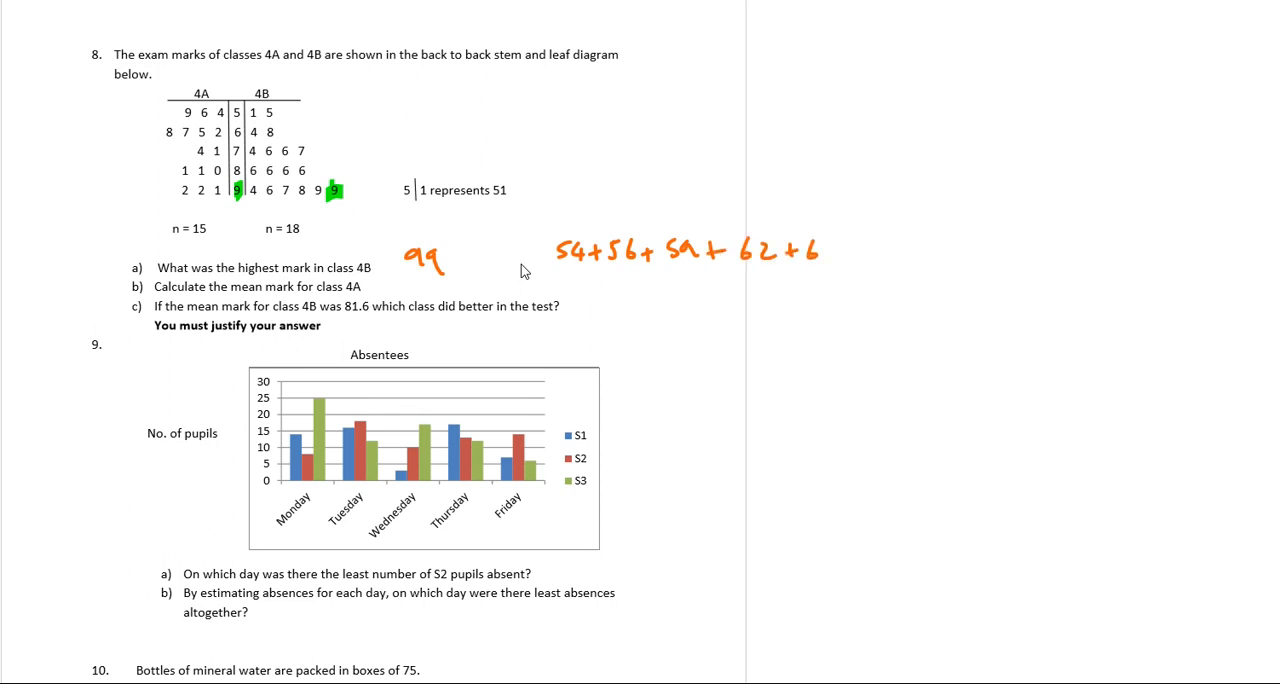
Write the mark sum 54+56+59+62+65… over a fraction bar with 15 beneath it
text(5....)
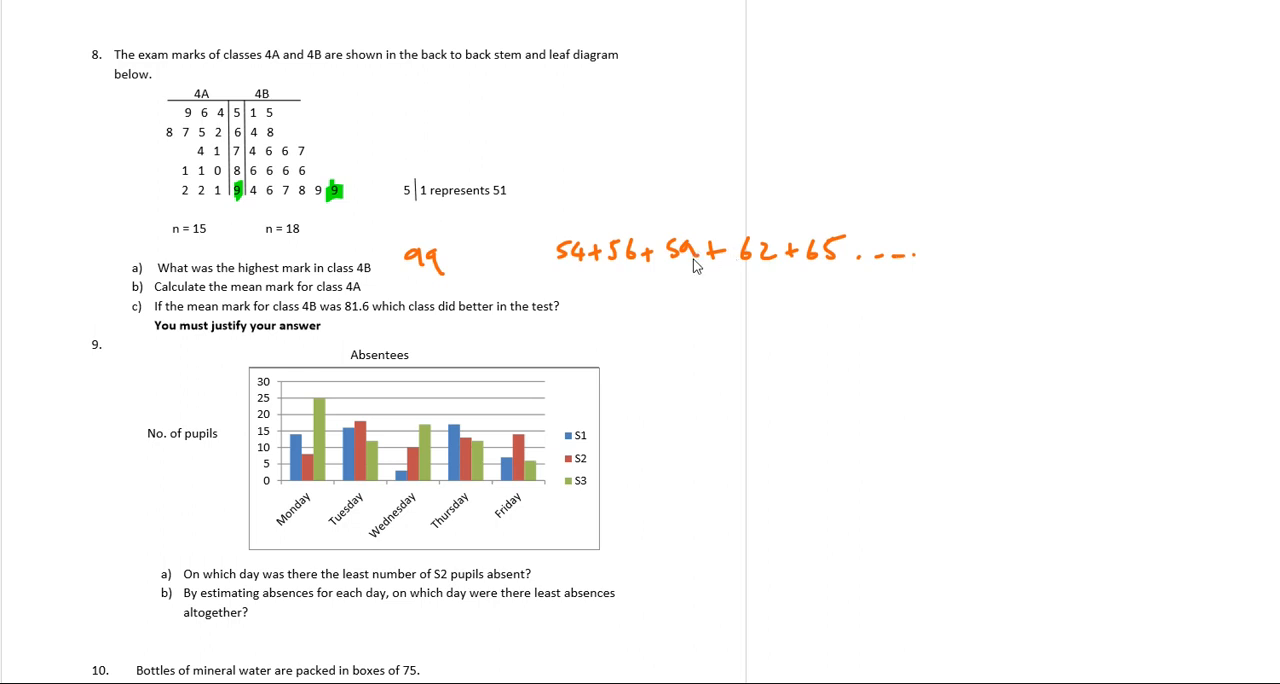
drag(644, 280, 808, 276)
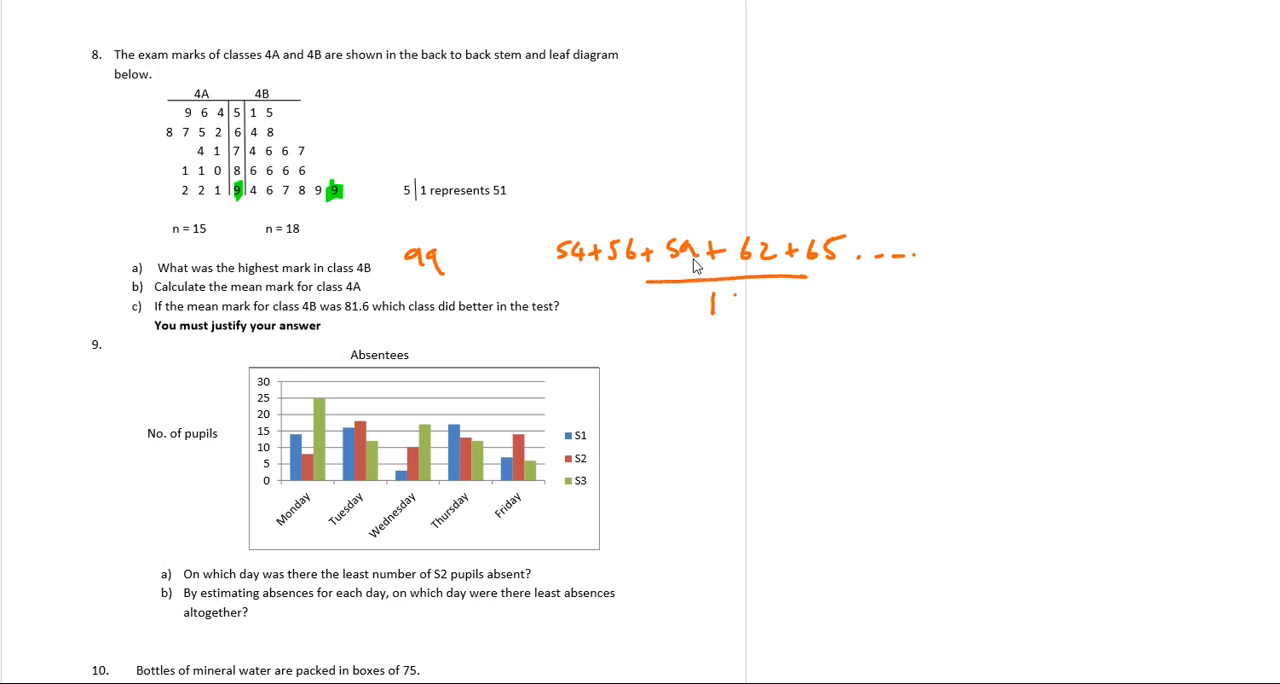
text(15)
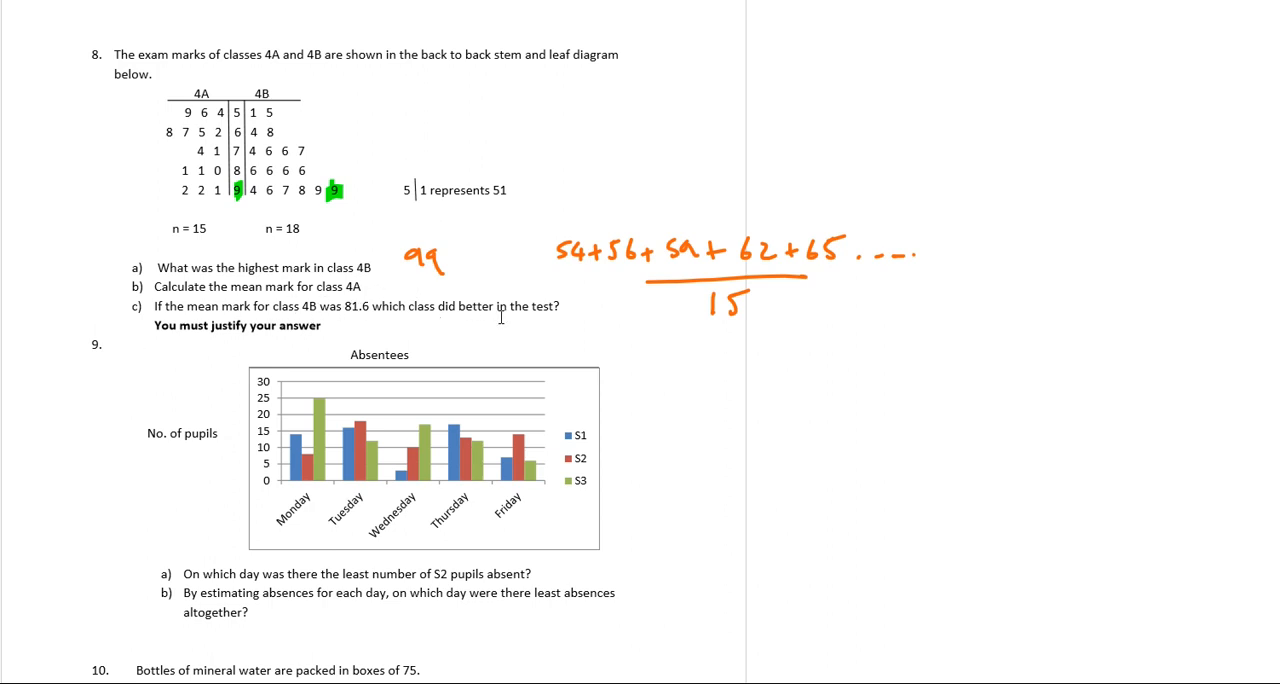
mouse_move(336, 234)
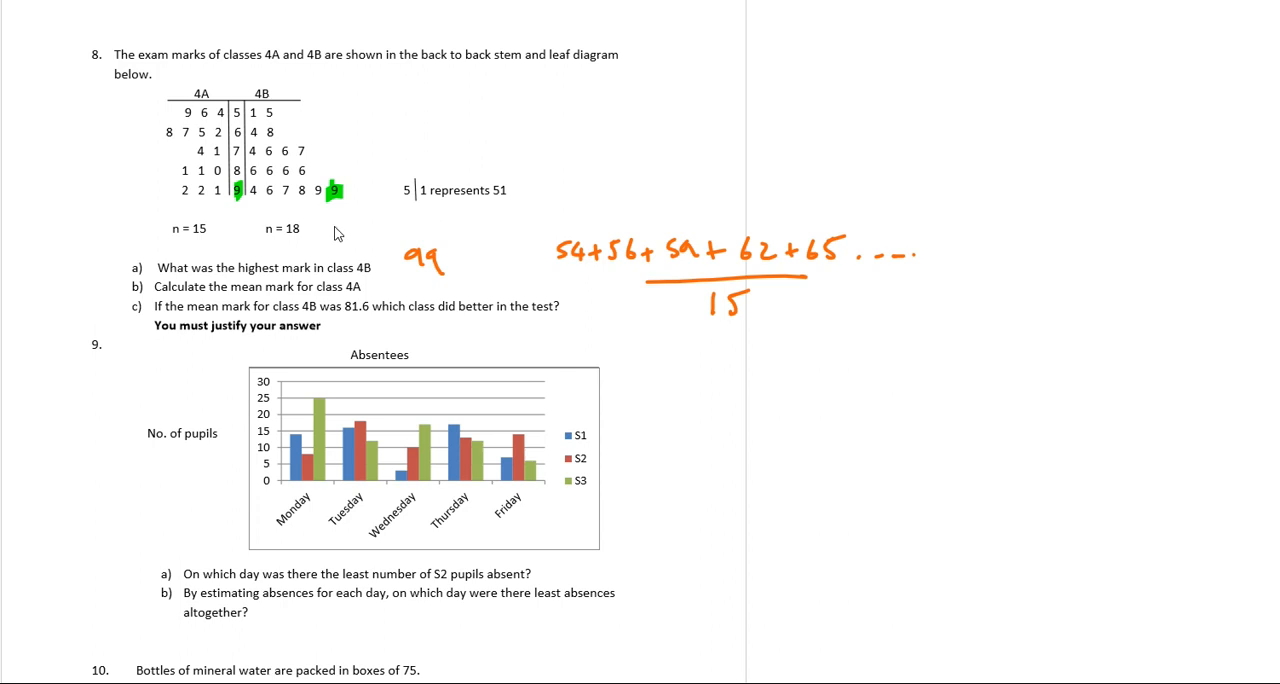
Write class 4B's mean 81.6 beside the diagram and move down to question 9
text(81.6)
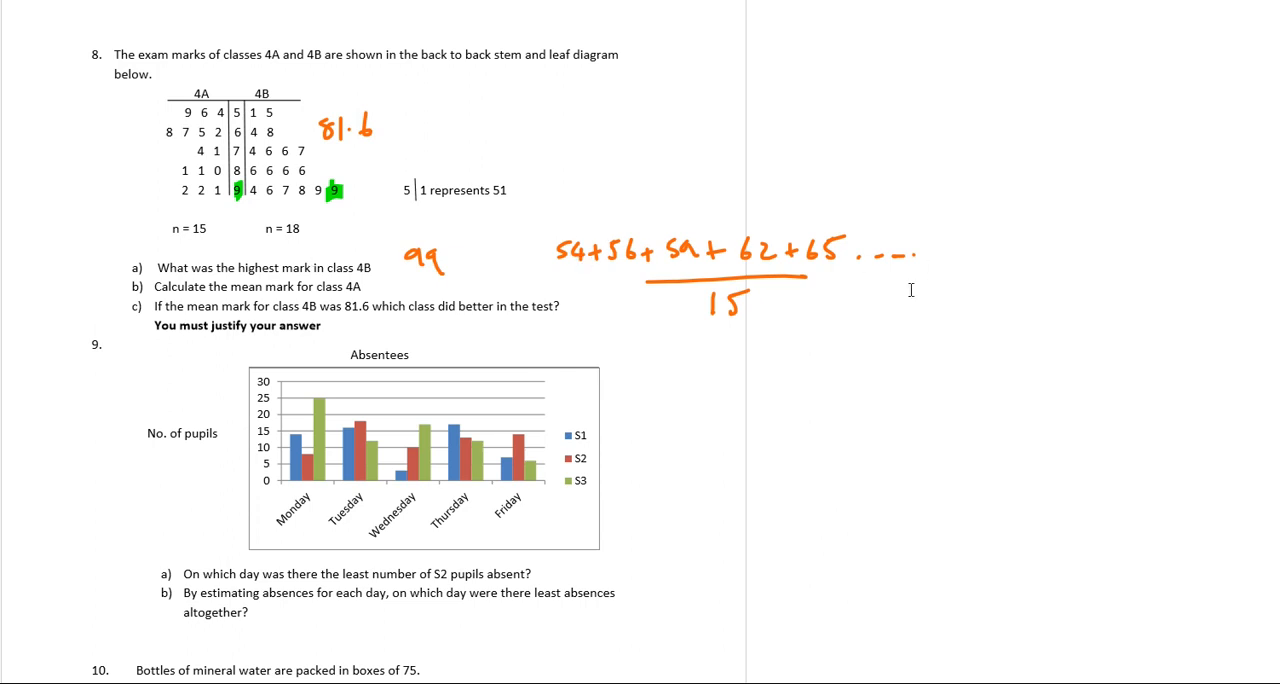
mouse_move(740, 272)
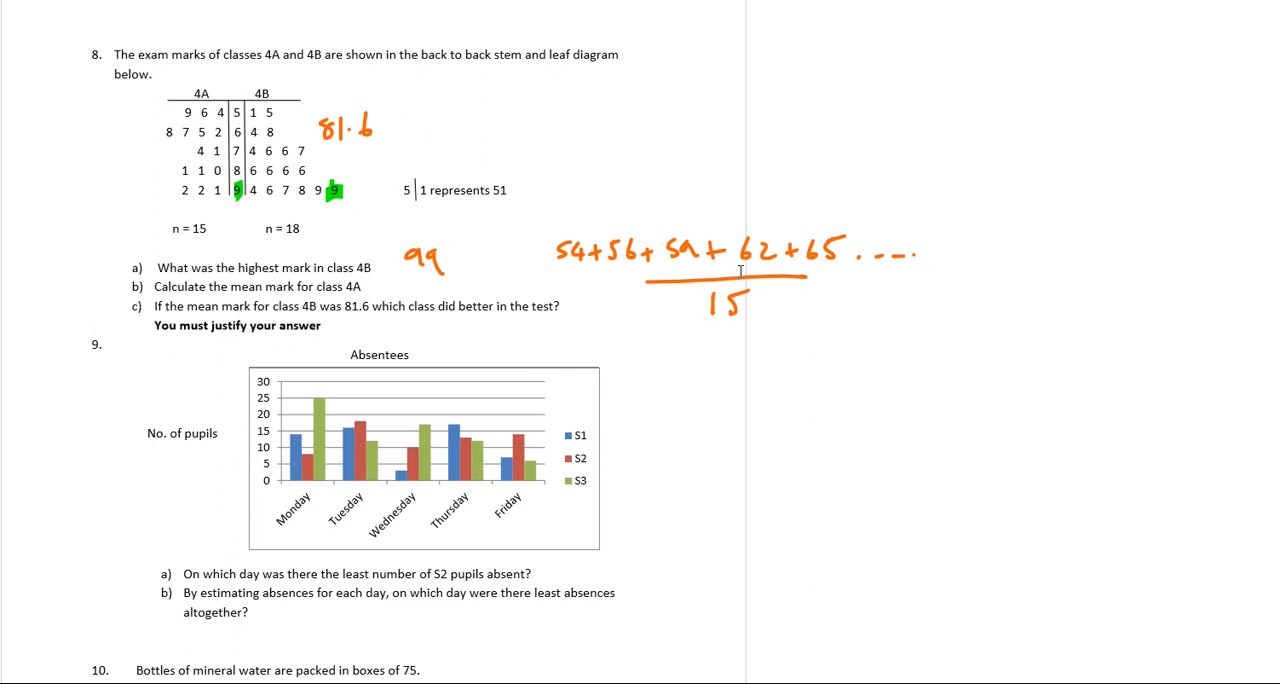
mouse_move(568, 264)
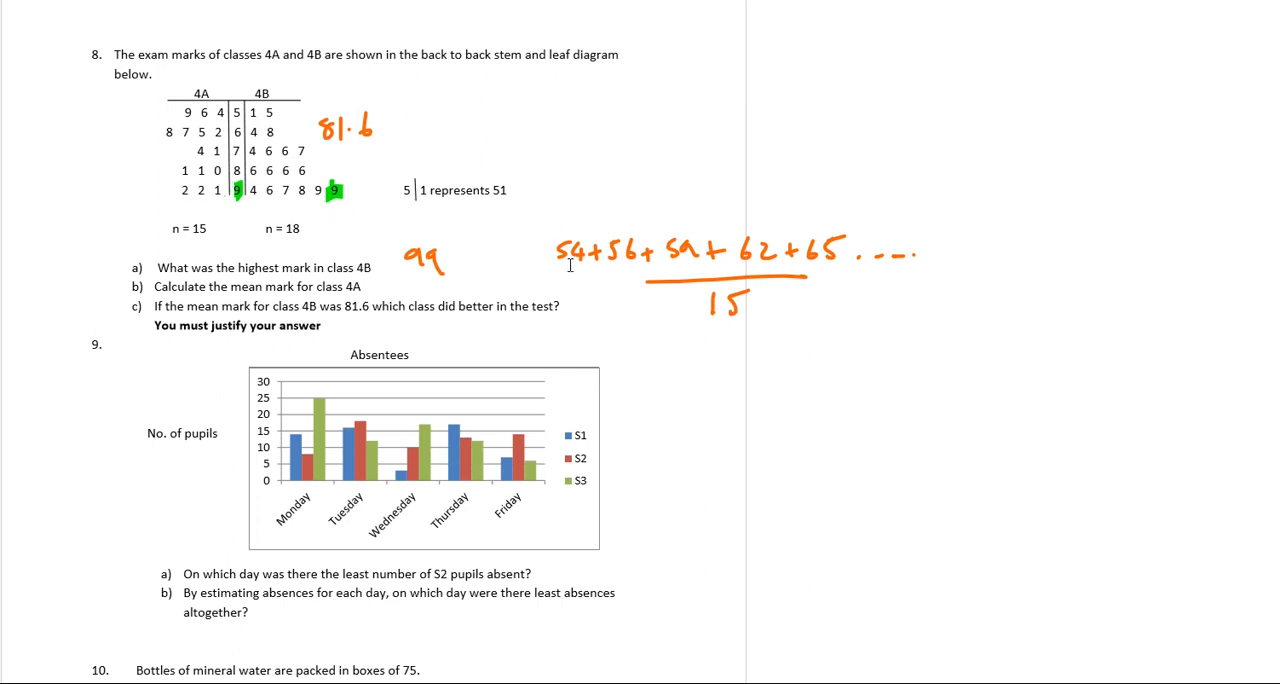
mouse_move(1008, 272)
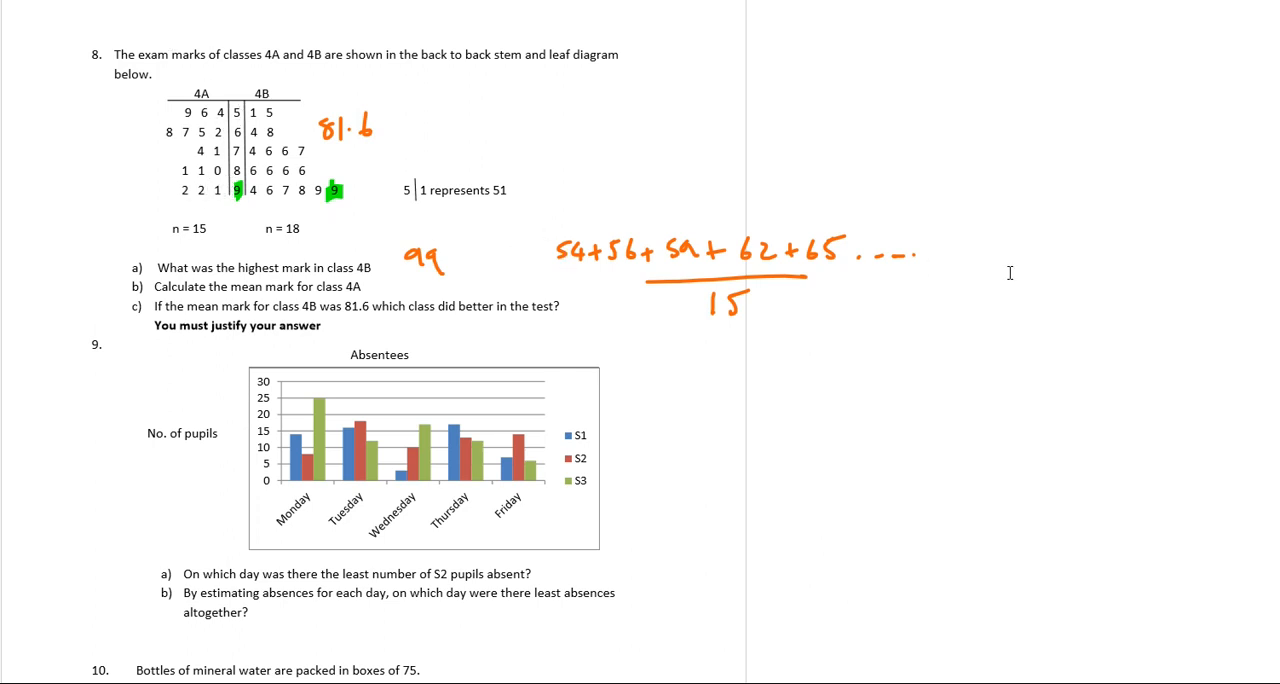
mouse_move(752, 304)
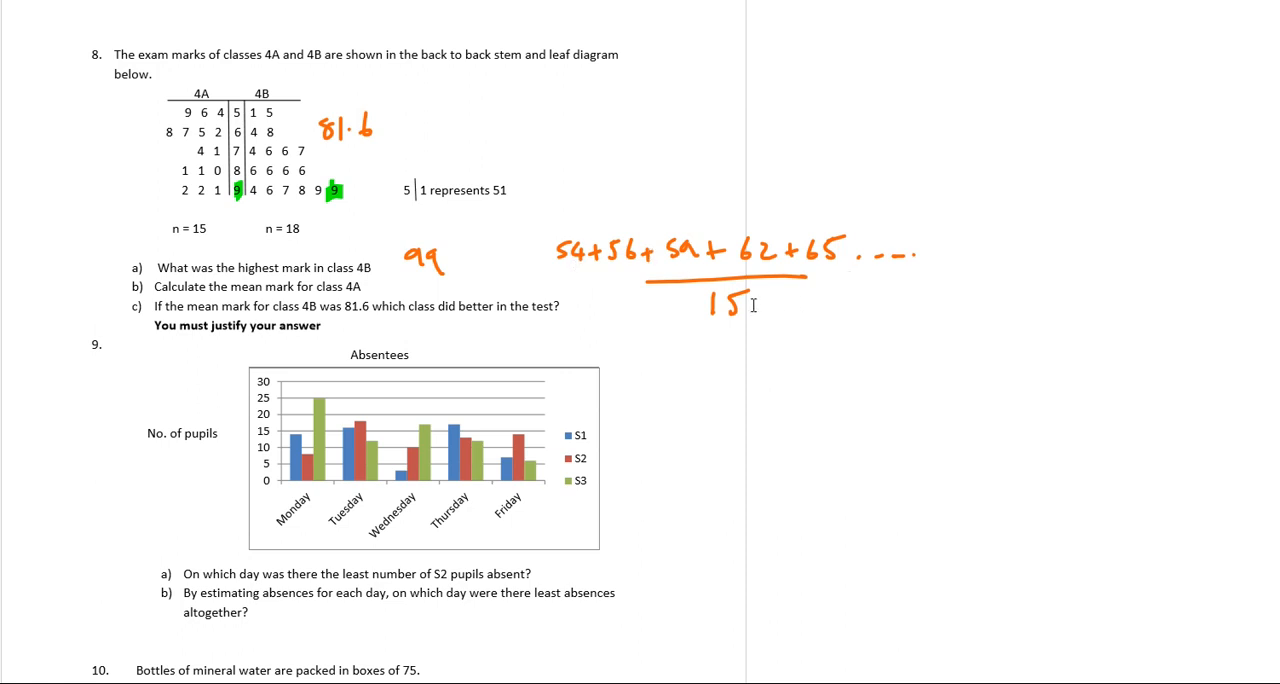
mouse_move(730, 300)
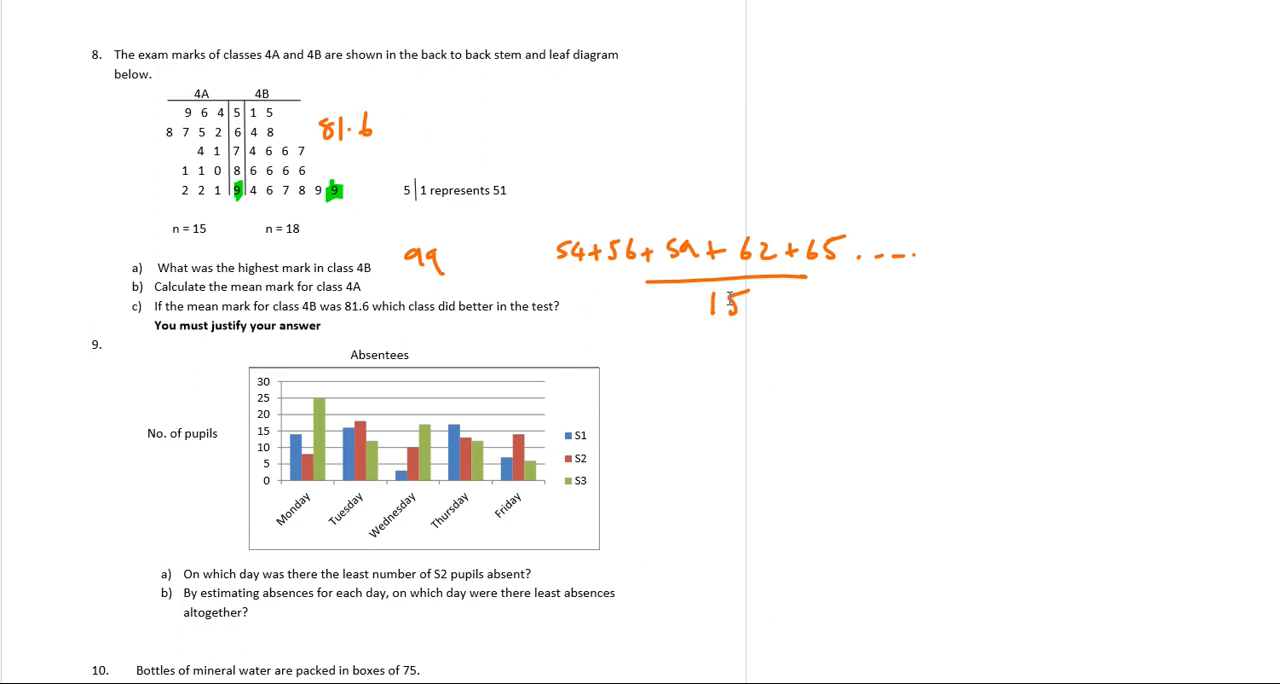
scroll(down, 3)
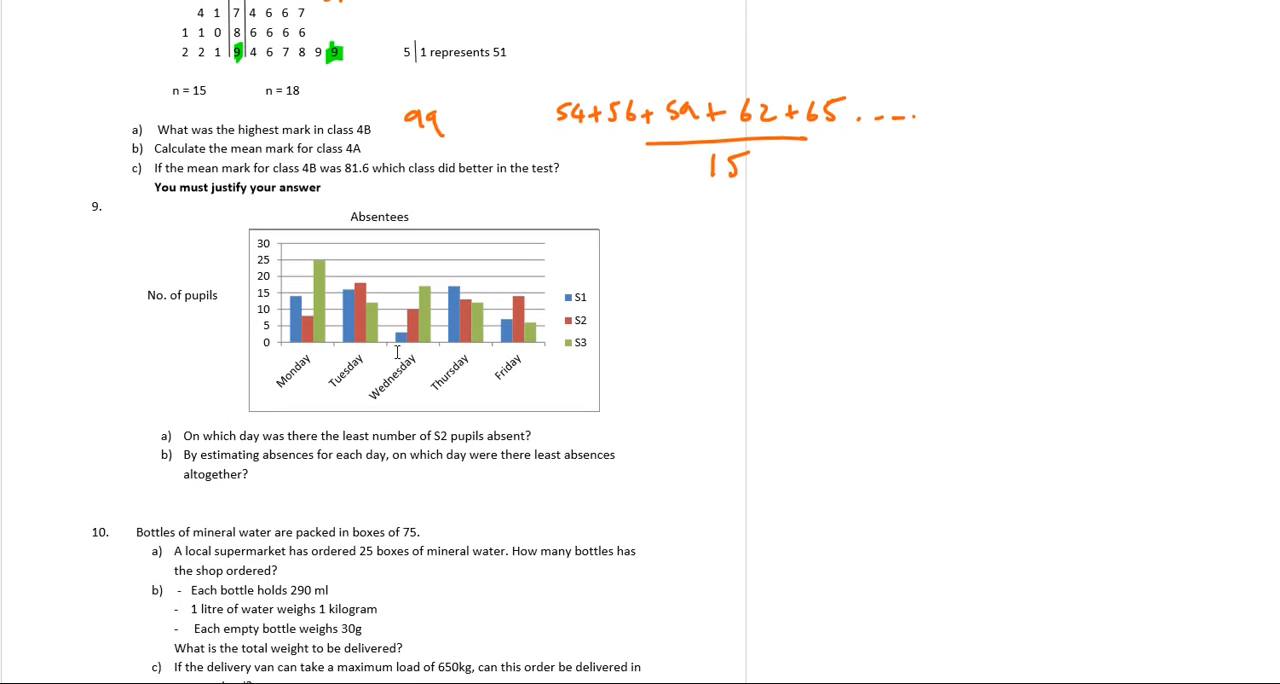
scroll(down, 3)
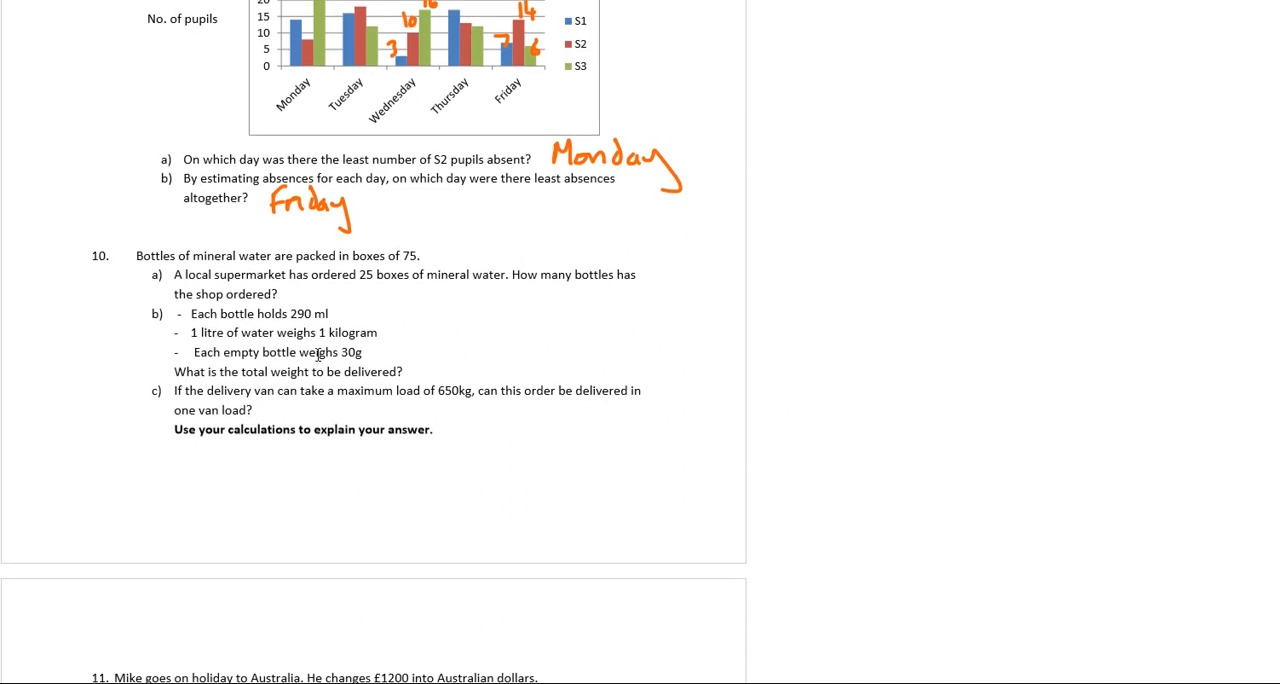
Move to question 10 and mark the start of the 25 × 75 bottles calculation
scroll(down, 3)
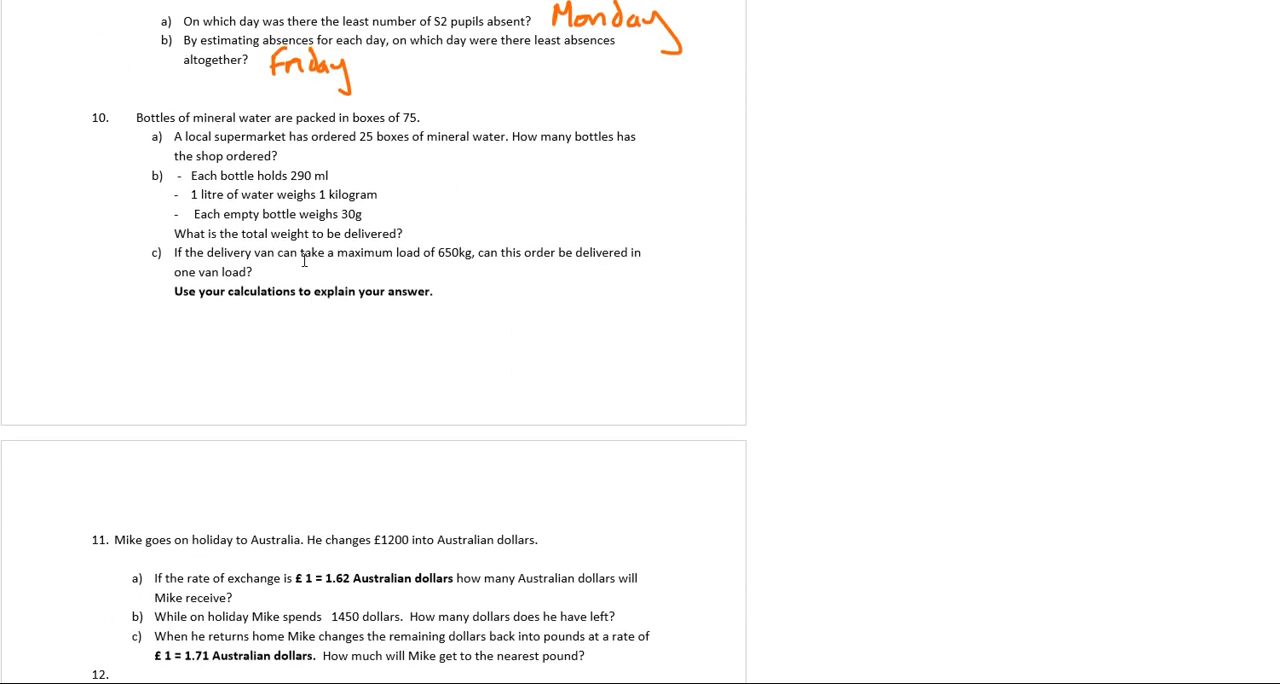
drag(352, 116, 424, 116)
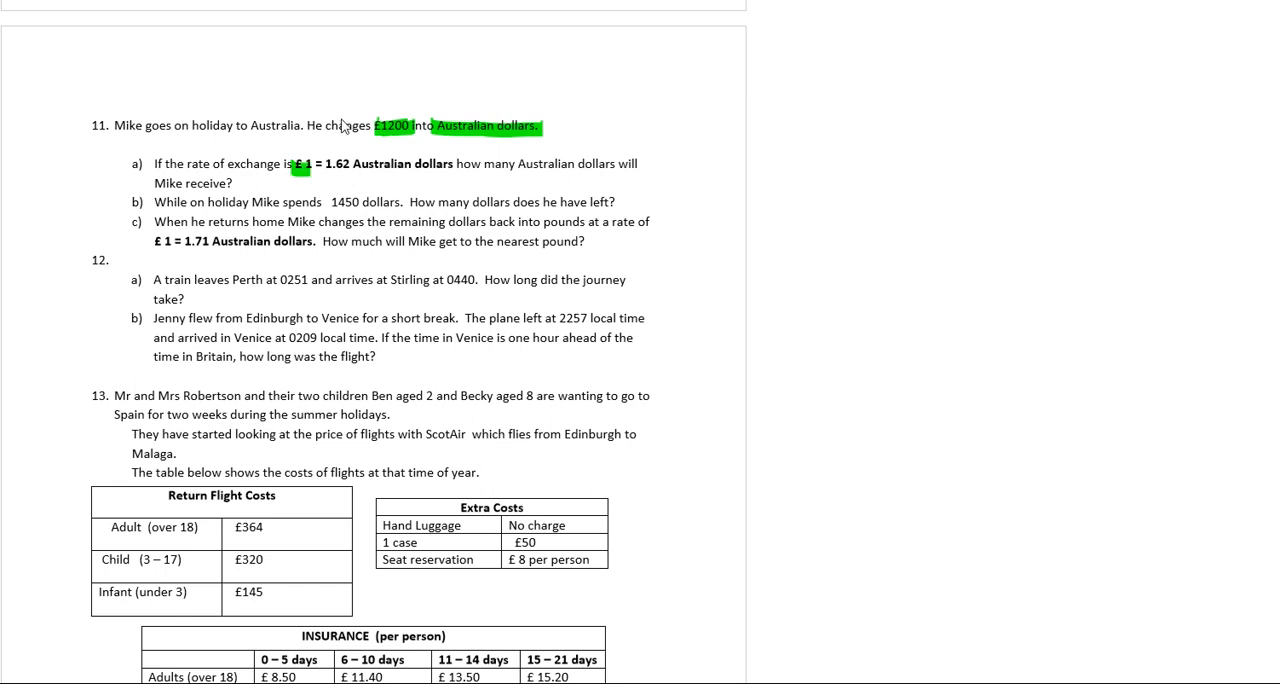
Highlight the '£1 = 1.62 Australian dollars' exchange rate in green
drag(292, 164, 452, 164)
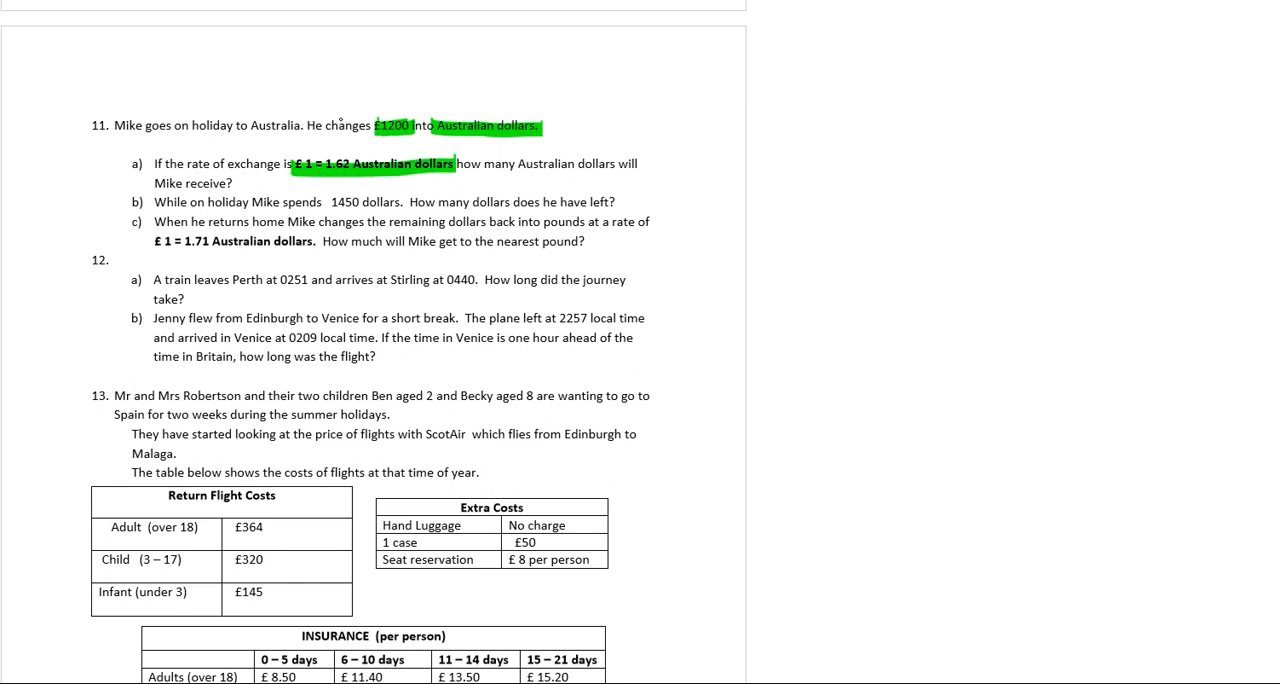